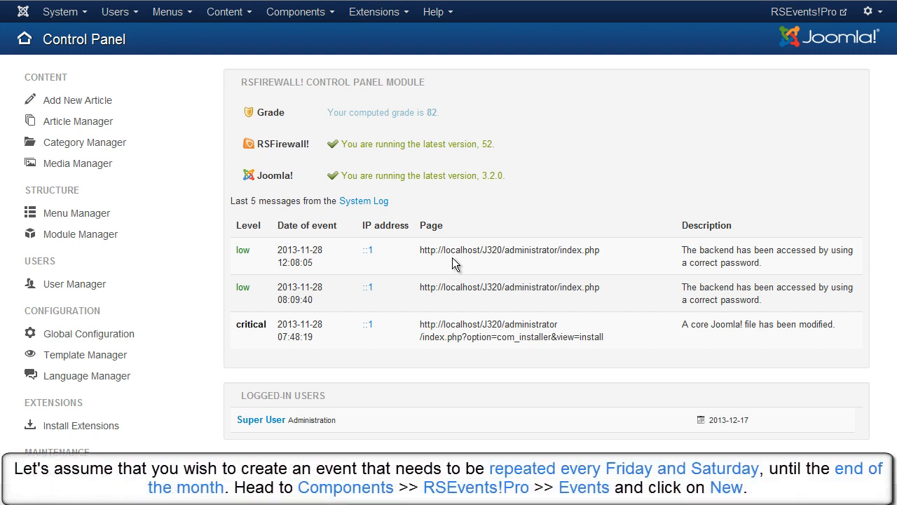
Step: Open the RSEvents!Pro Events manager from the Components menu
{"action": "left_click", "coordinate": [299, 11]}
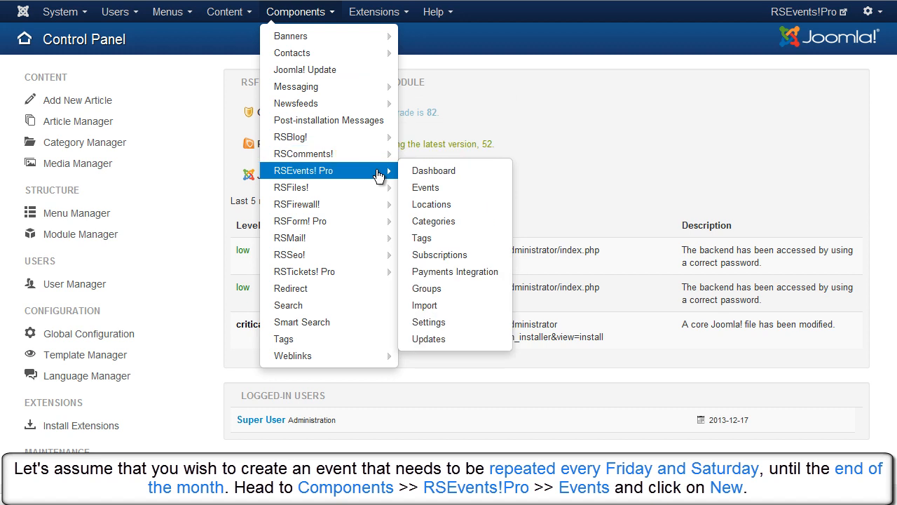
{"action": "mouse_move", "coordinate": [425, 187]}
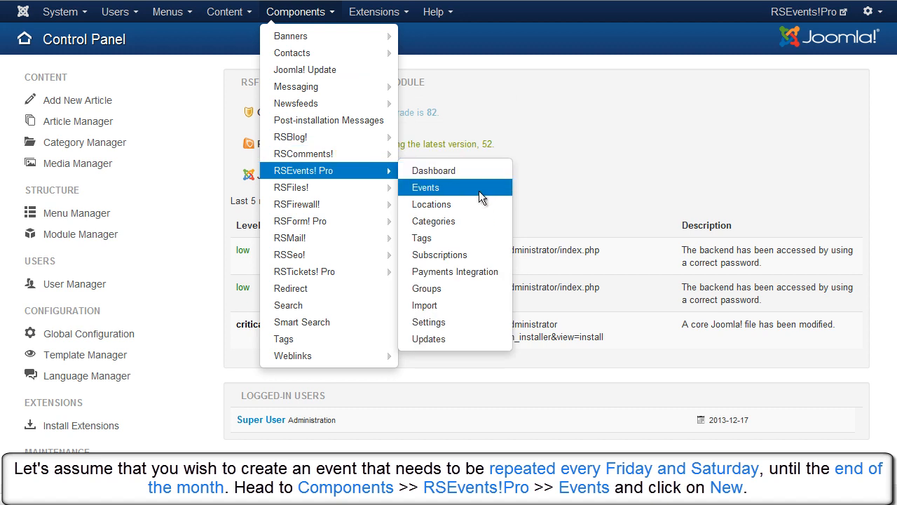
{"action": "left_click", "coordinate": [425, 187]}
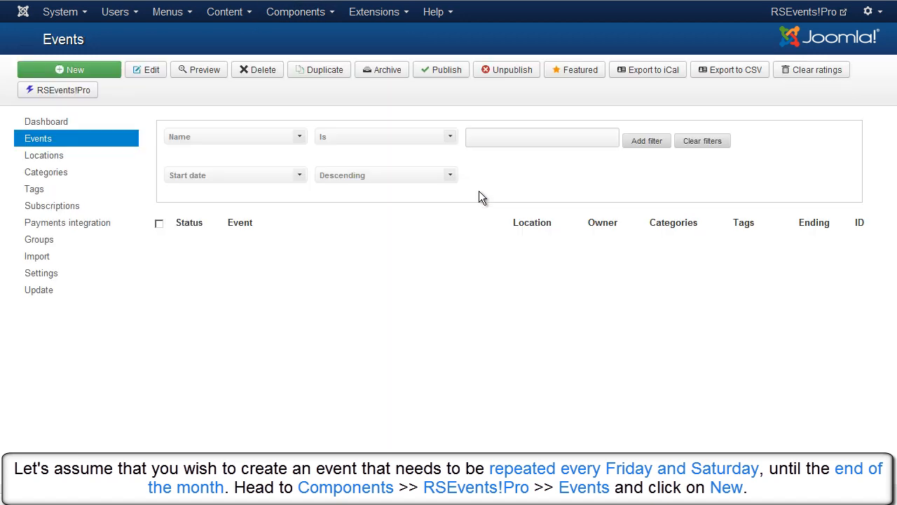
{"action": "mouse_move", "coordinate": [240, 134]}
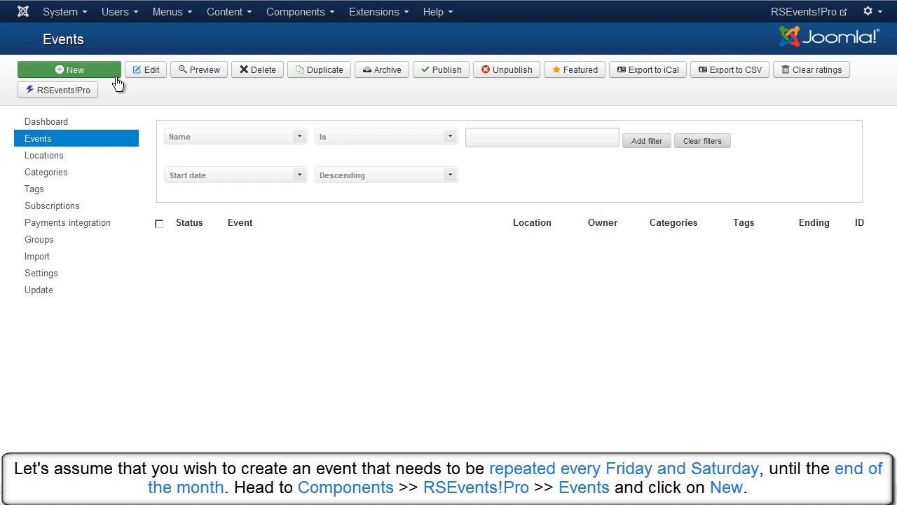
Step: Create a new all-day event 'Recurring event' starting 20 December 2013
{"action": "left_click", "coordinate": [68, 70]}
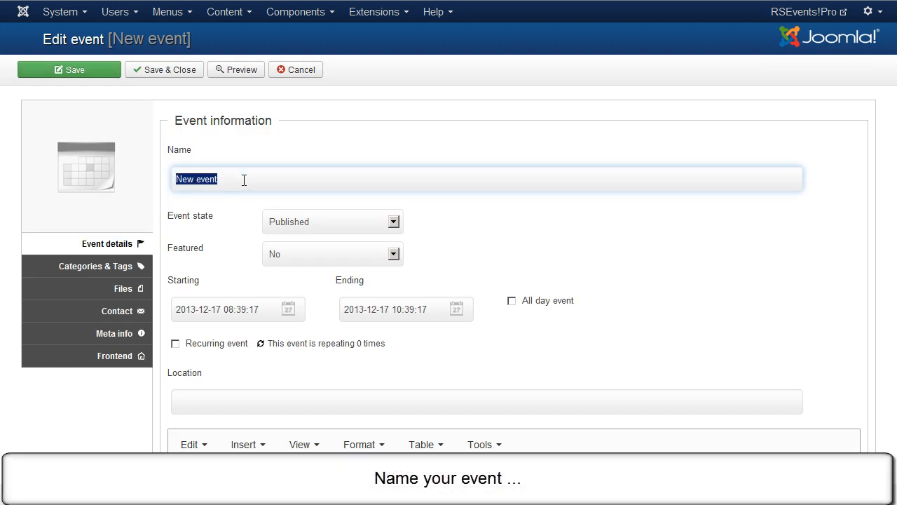
{"action": "type", "text": "Recurring"}
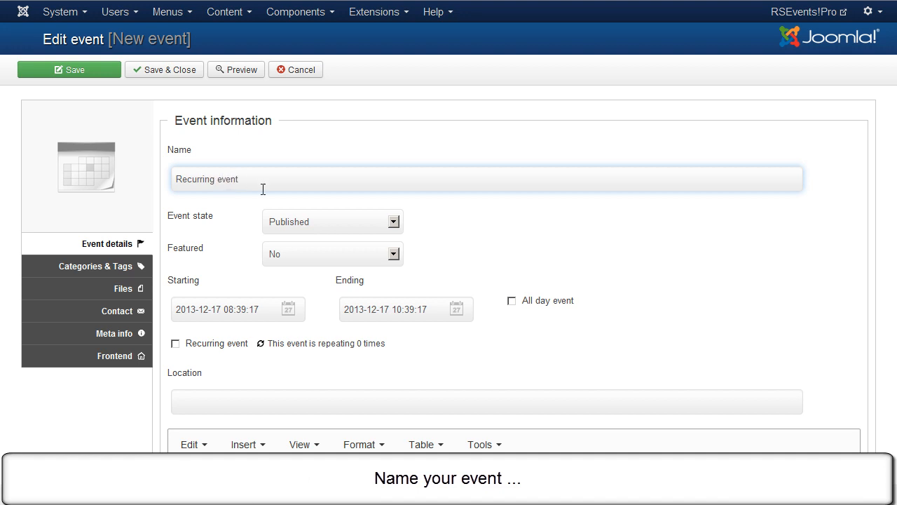
{"action": "mouse_move", "coordinate": [317, 301]}
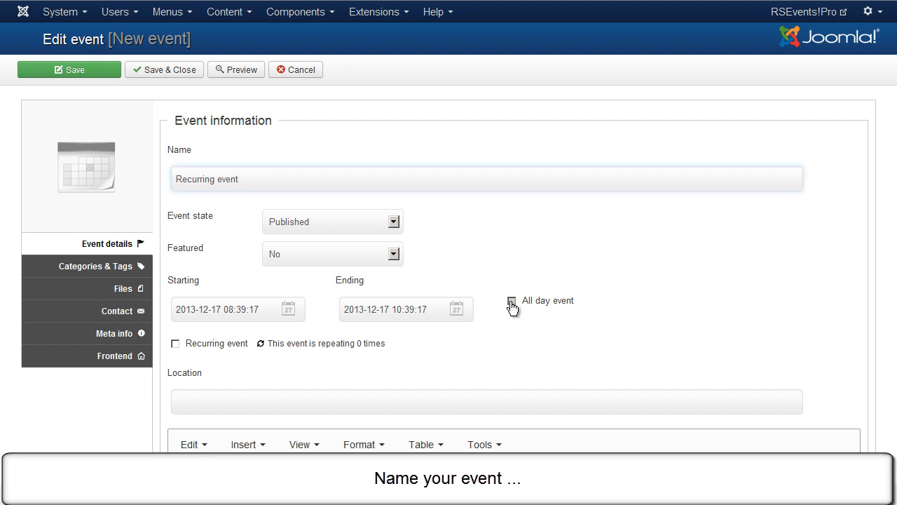
{"action": "left_click", "coordinate": [512, 301]}
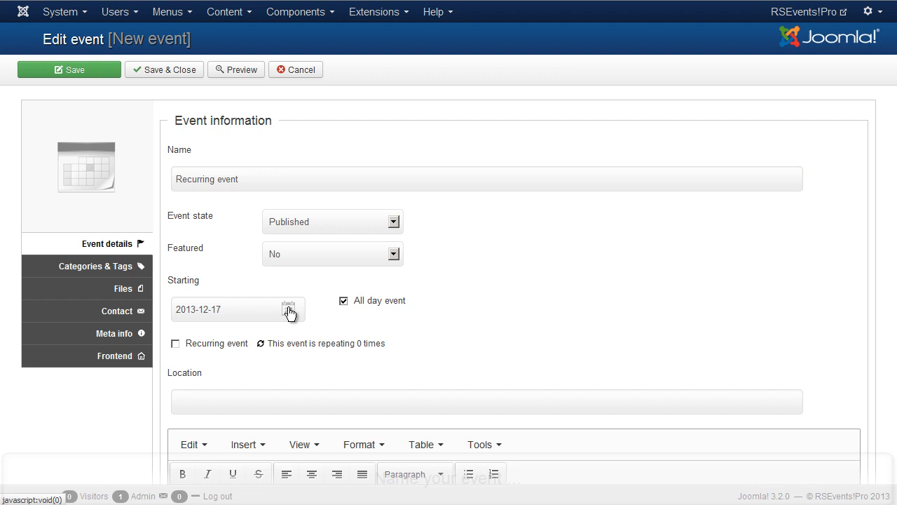
{"action": "left_click", "coordinate": [289, 309]}
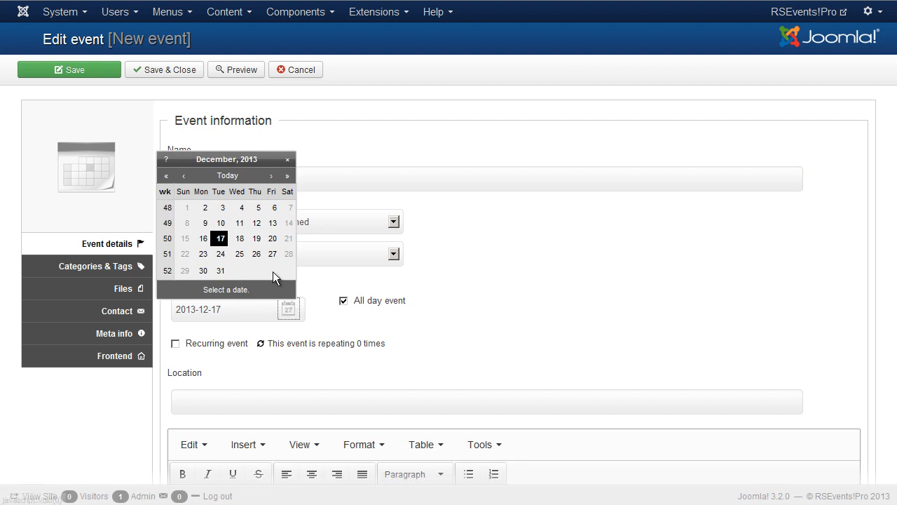
{"action": "left_click", "coordinate": [271, 238]}
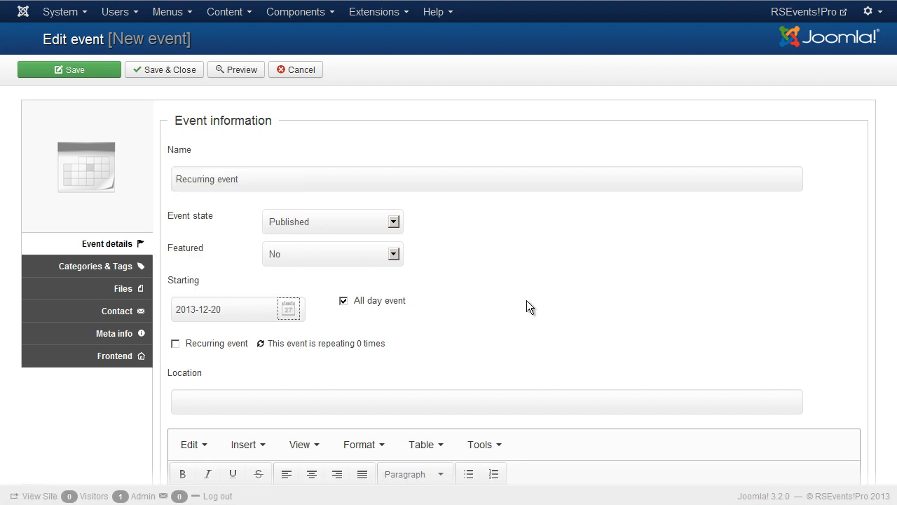
{"action": "mouse_move", "coordinate": [417, 372]}
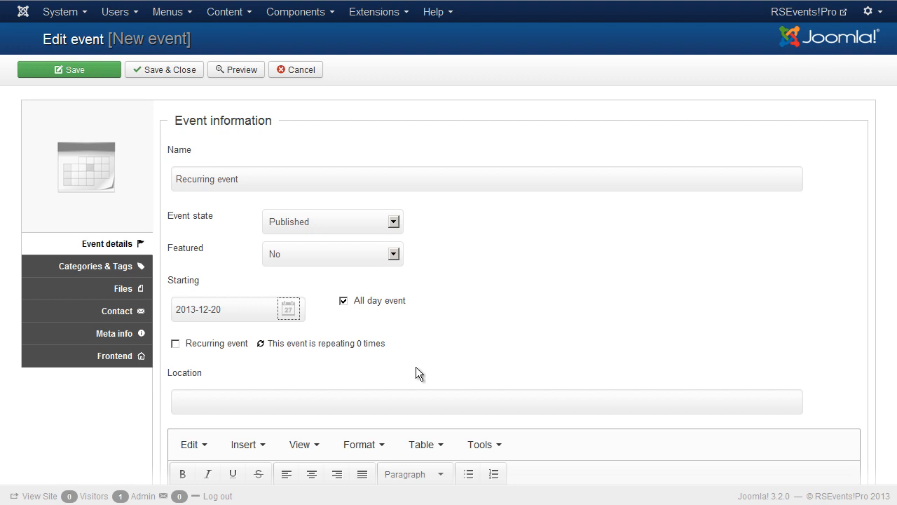
Step: Search 'rs' in Location and choose RSEvents!Pro Location
{"action": "scroll", "scroll_direction": "down", "scroll_amount": 3}
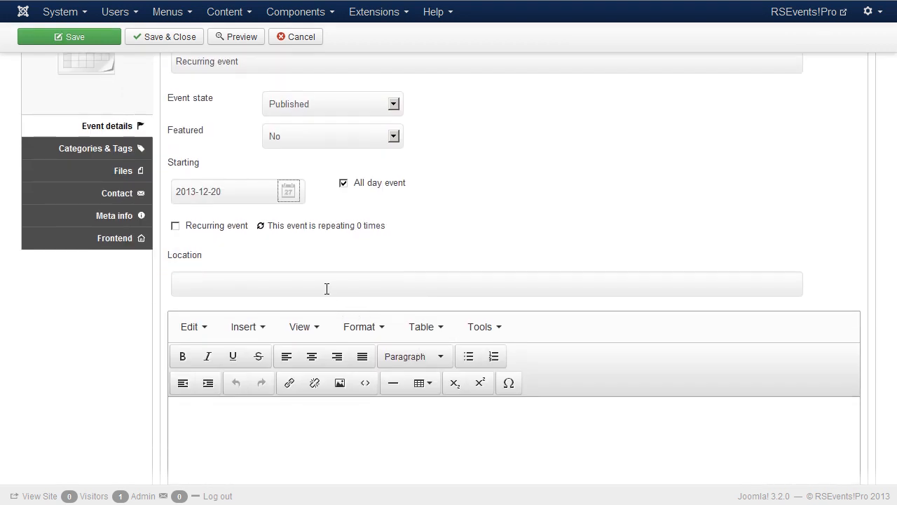
{"action": "type", "text": "rs"}
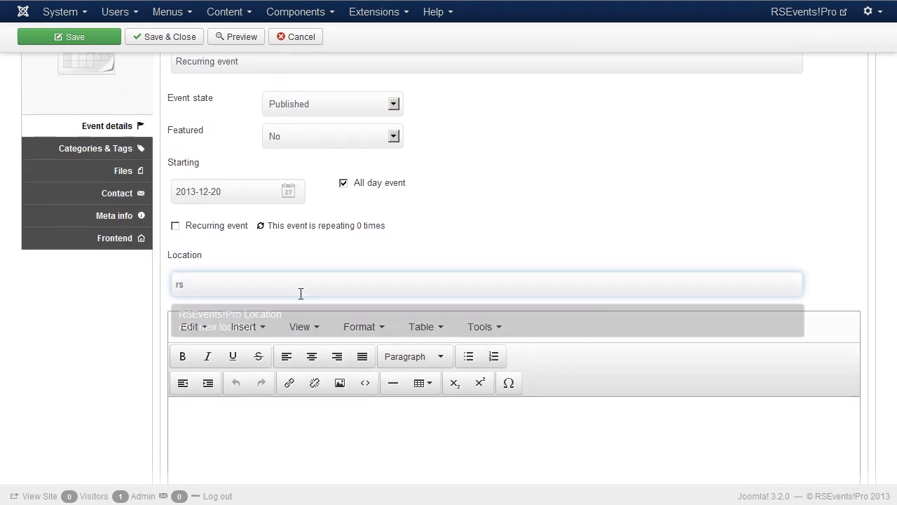
{"action": "left_click", "coordinate": [230, 314]}
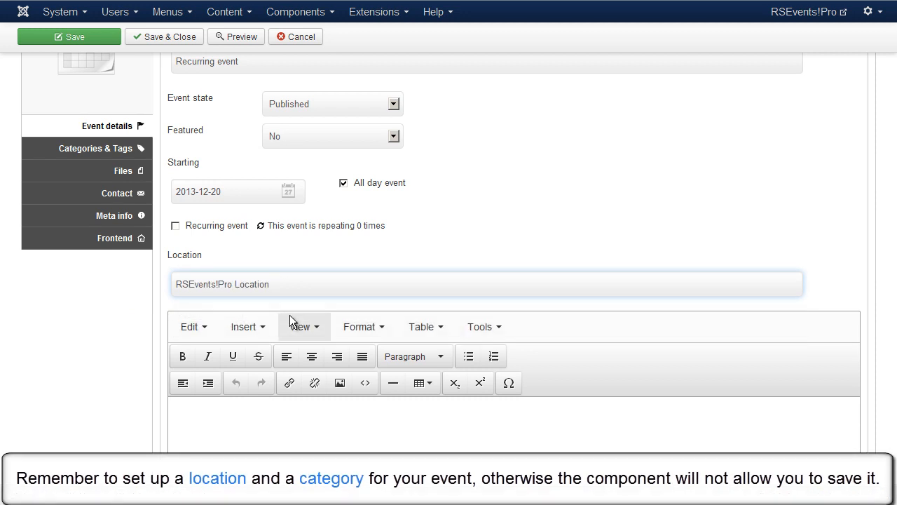
{"action": "mouse_move", "coordinate": [180, 213]}
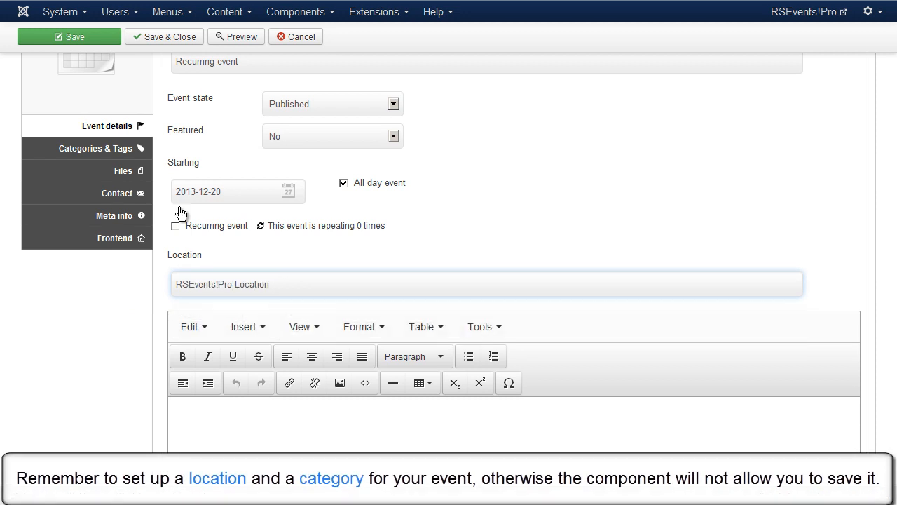
{"action": "mouse_move", "coordinate": [138, 157]}
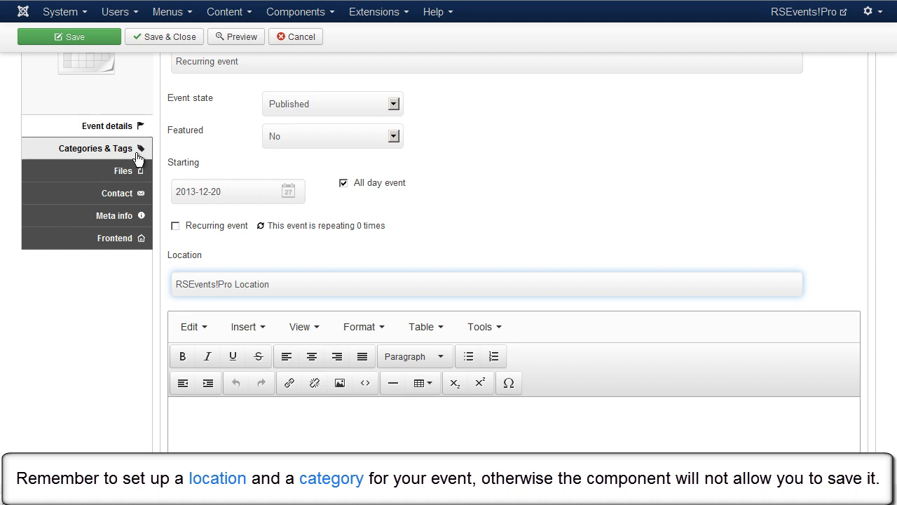
Step: Assign the Events category under Categories & Tags and update the event
{"action": "left_click", "coordinate": [96, 148]}
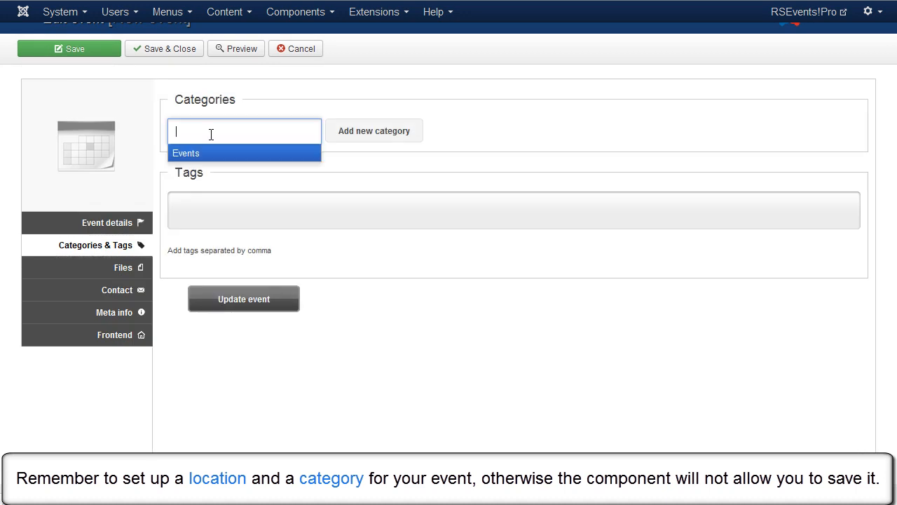
{"action": "left_click", "coordinate": [186, 153]}
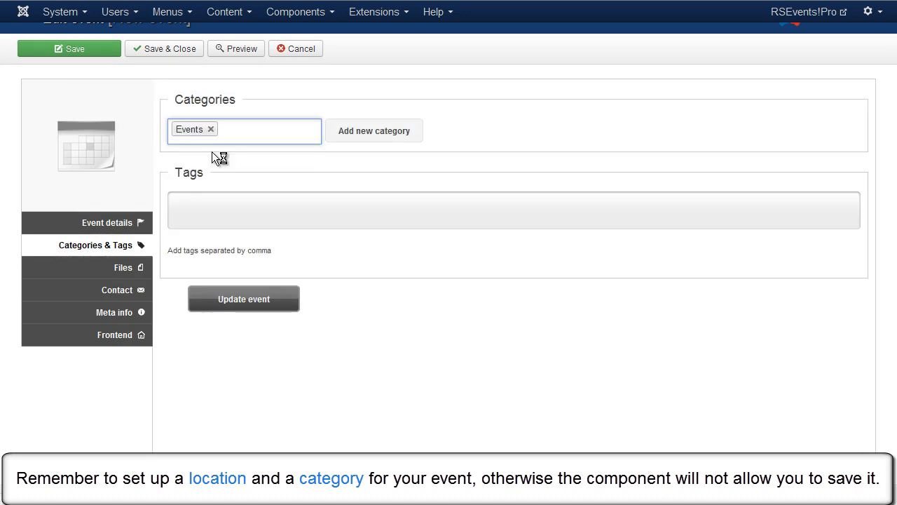
{"action": "mouse_move", "coordinate": [243, 287]}
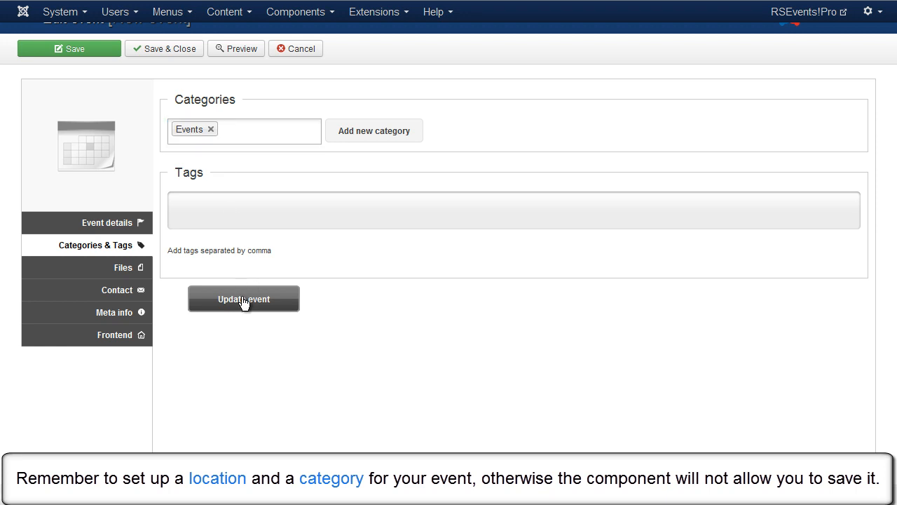
{"action": "left_click", "coordinate": [243, 299]}
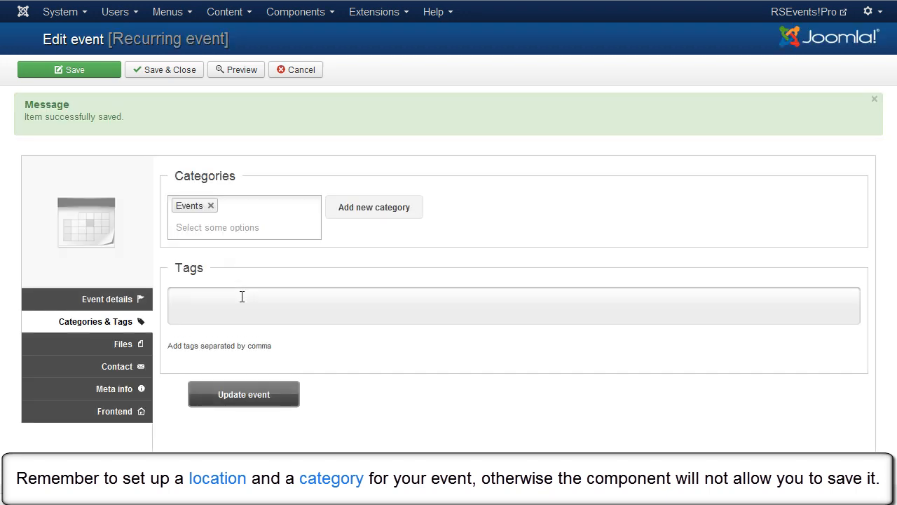
{"action": "scroll", "scroll_direction": "down", "scroll_amount": 3}
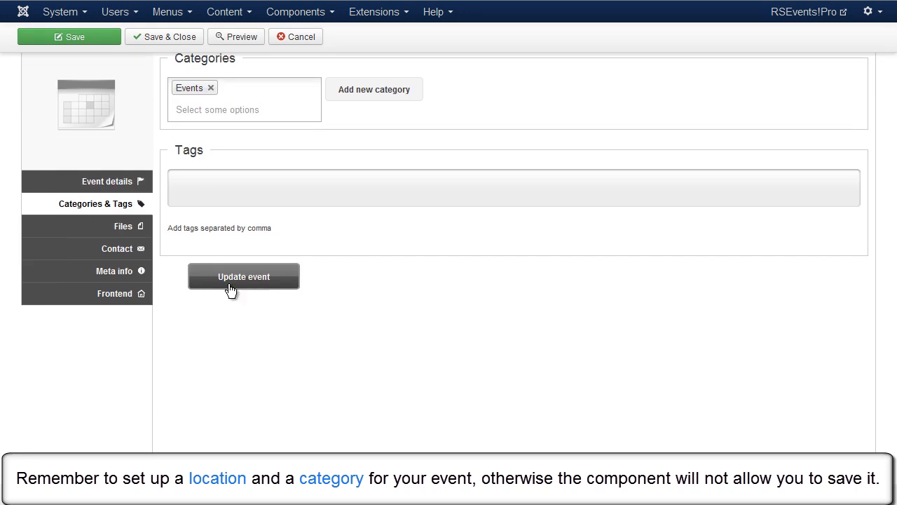
Step: Mark the event as recurring and start entering the Repeat every interval
{"action": "left_click", "coordinate": [244, 276]}
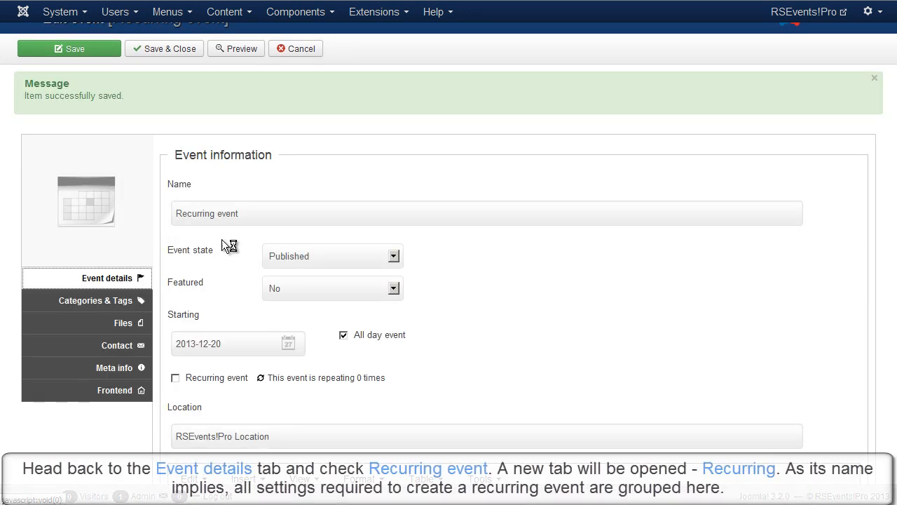
{"action": "scroll", "scroll_direction": "down", "scroll_amount": 3}
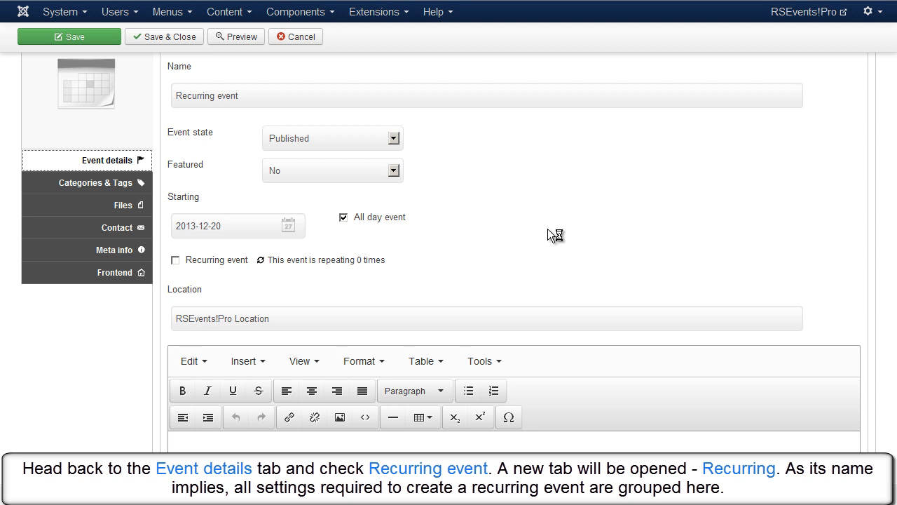
{"action": "mouse_move", "coordinate": [226, 273]}
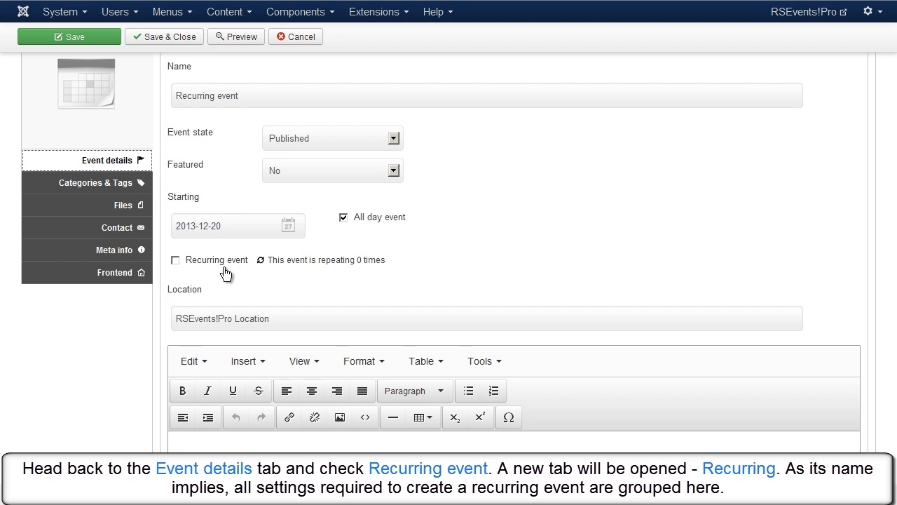
{"action": "left_click", "coordinate": [175, 259]}
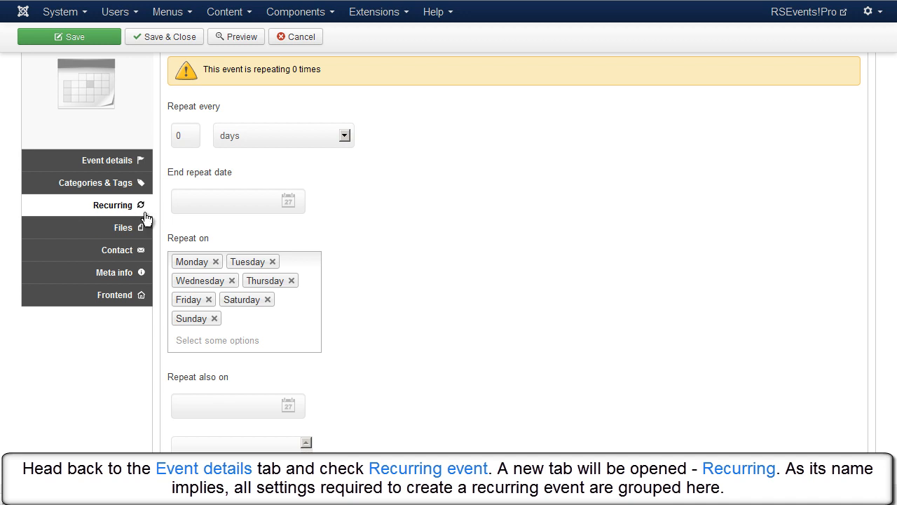
{"action": "mouse_move", "coordinate": [476, 196]}
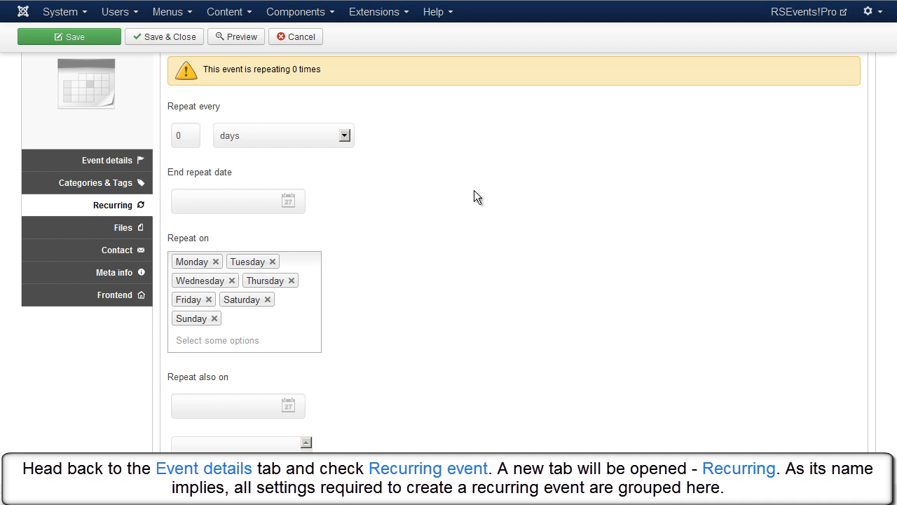
{"action": "left_click", "coordinate": [69, 37]}
{"action": "type", "text": "1"}
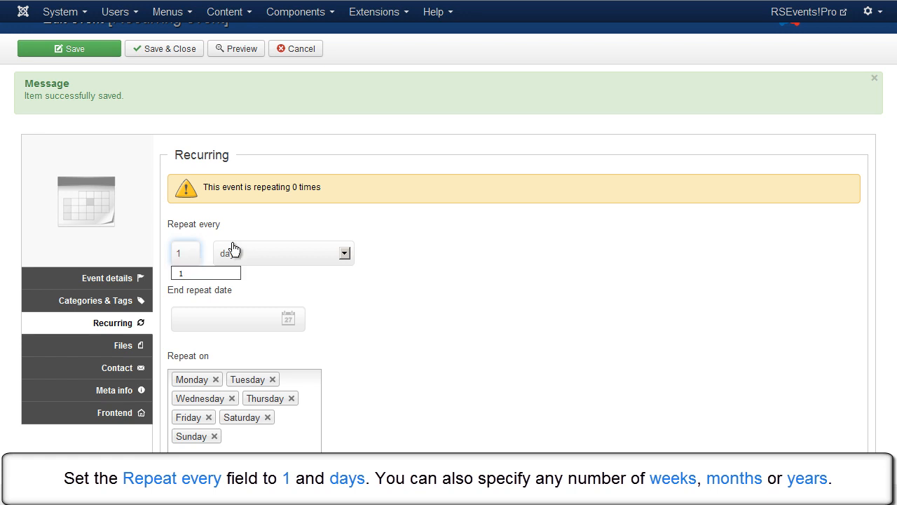
Step: Set Repeat every to 1 day with end repeat date December 31, 2013
{"action": "left_click", "coordinate": [345, 253]}
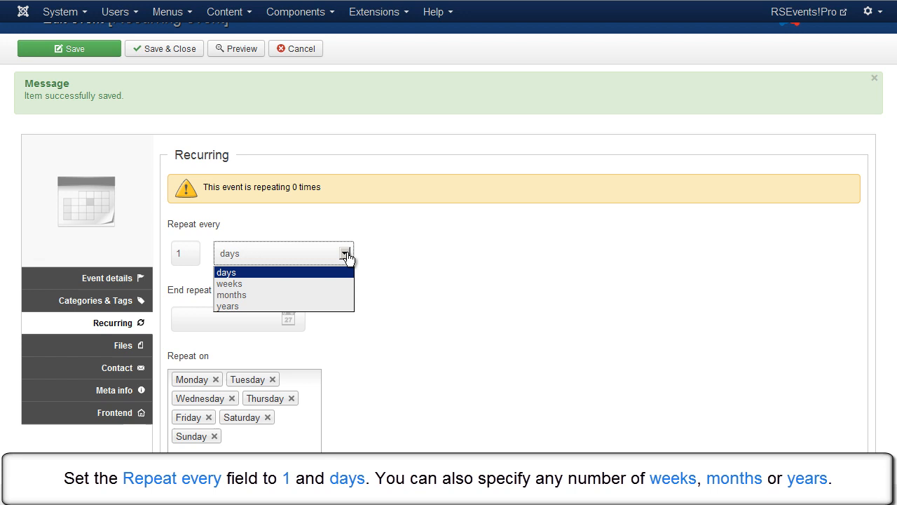
{"action": "left_click", "coordinate": [226, 272]}
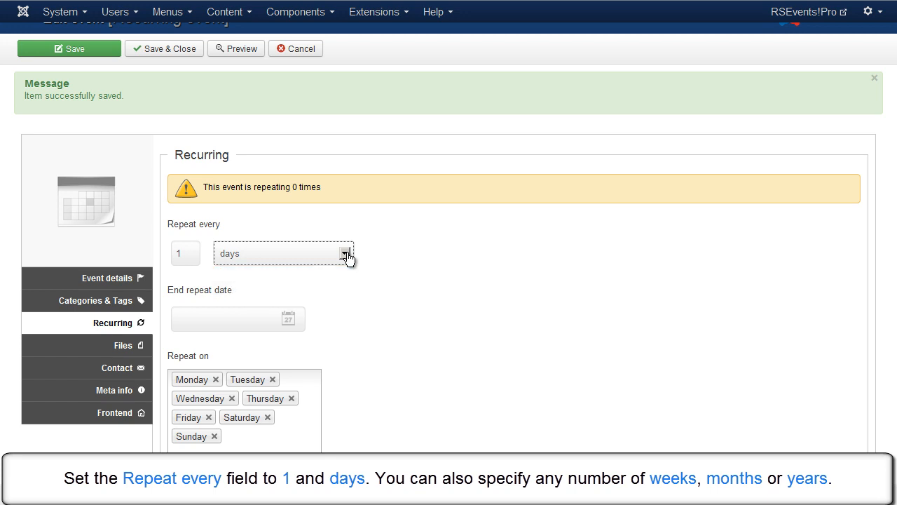
{"action": "left_click", "coordinate": [289, 319]}
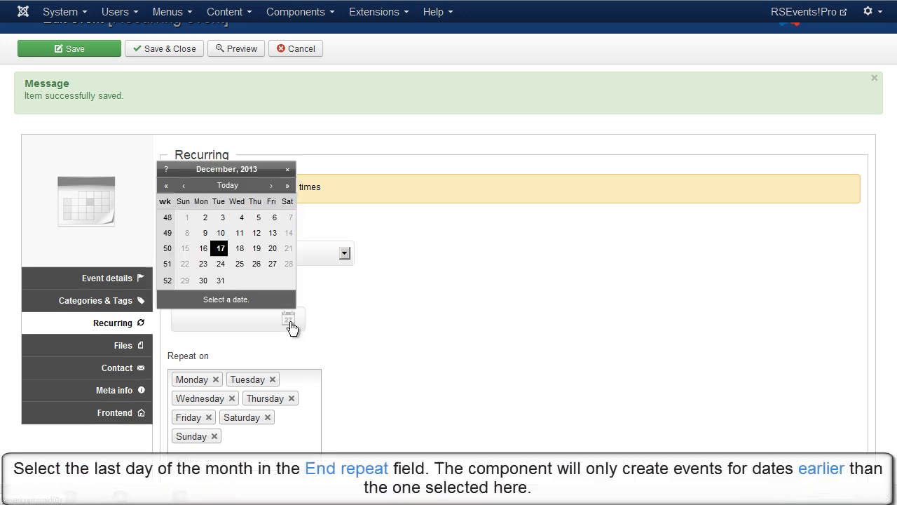
{"action": "mouse_move", "coordinate": [271, 311]}
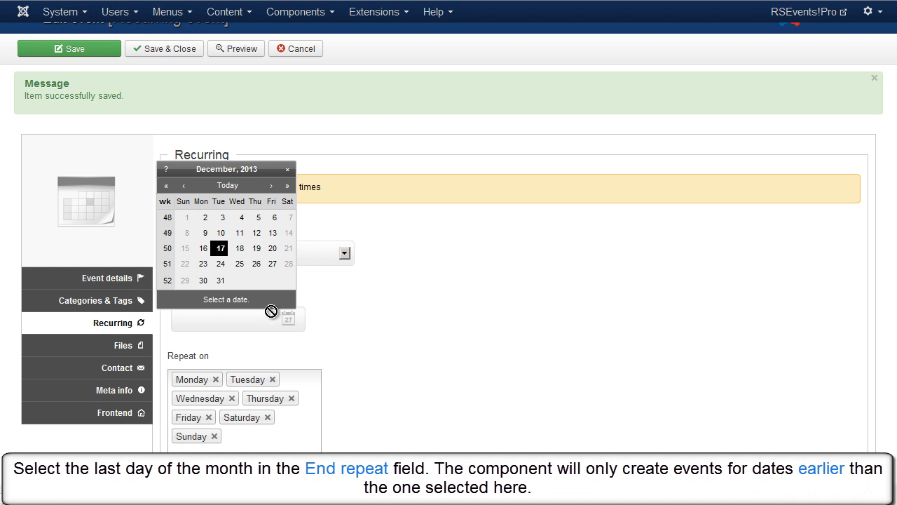
{"action": "left_click", "coordinate": [220, 280]}
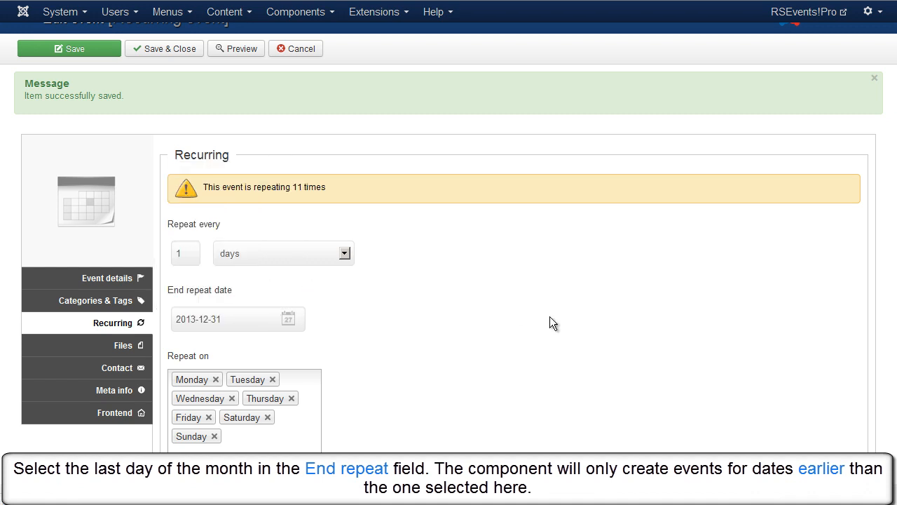
Step: Remove Monday, Tuesday, Wednesday, Thursday and Sunday from Repeat on, keeping Friday and Saturday
{"action": "scroll", "scroll_direction": "down", "scroll_amount": 3}
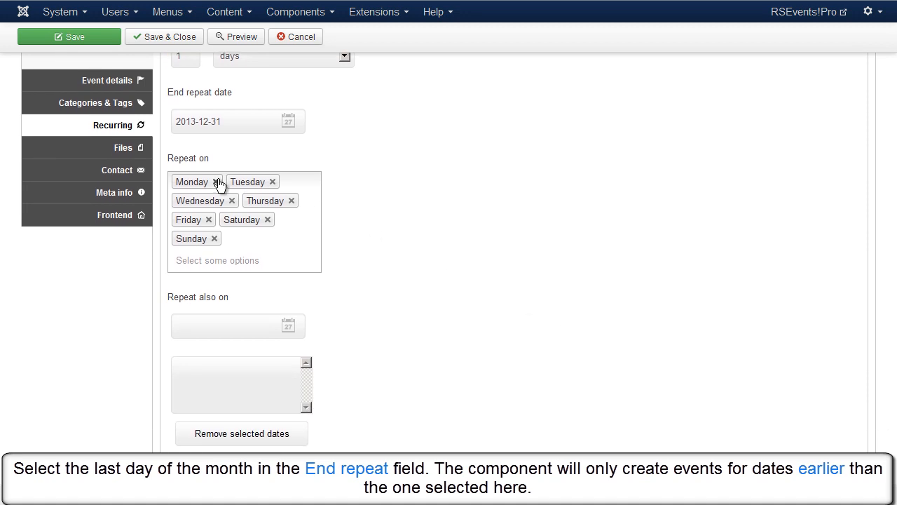
{"action": "left_click", "coordinate": [218, 182]}
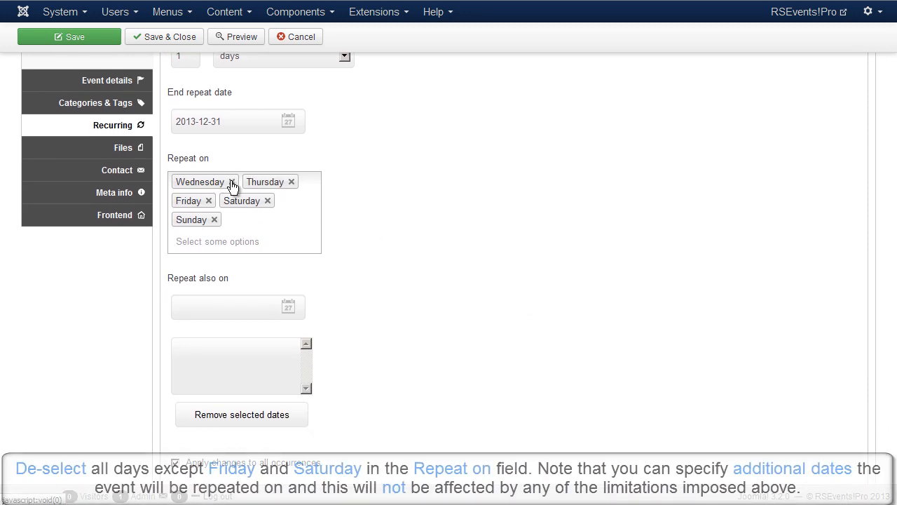
{"action": "left_click", "coordinate": [230, 182]}
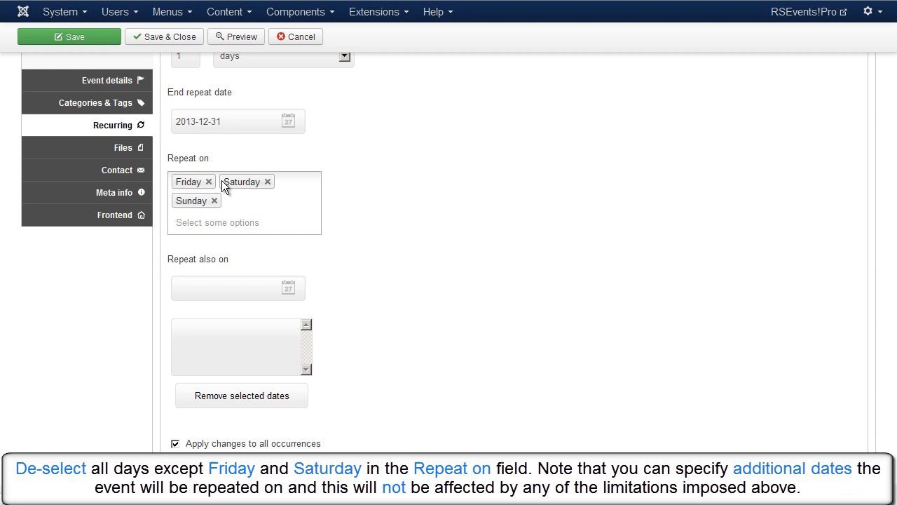
{"action": "left_click", "coordinate": [216, 201]}
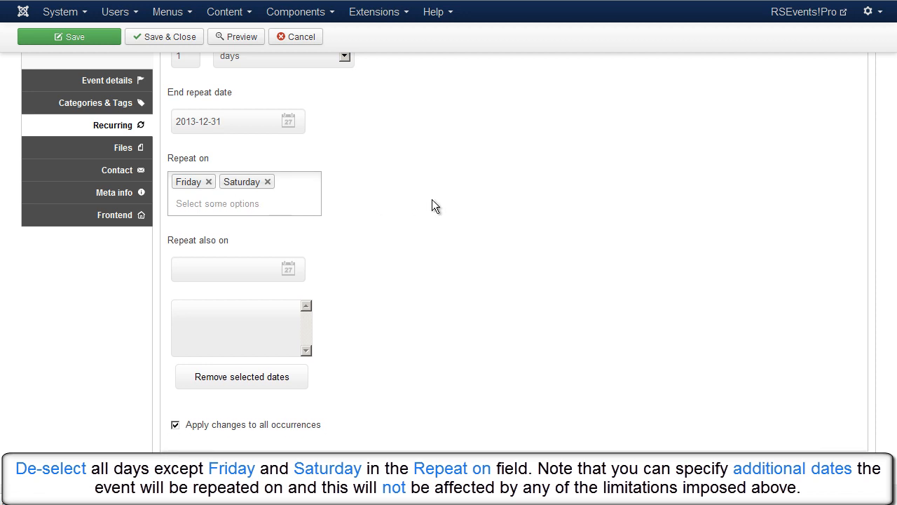
{"action": "mouse_move", "coordinate": [371, 253]}
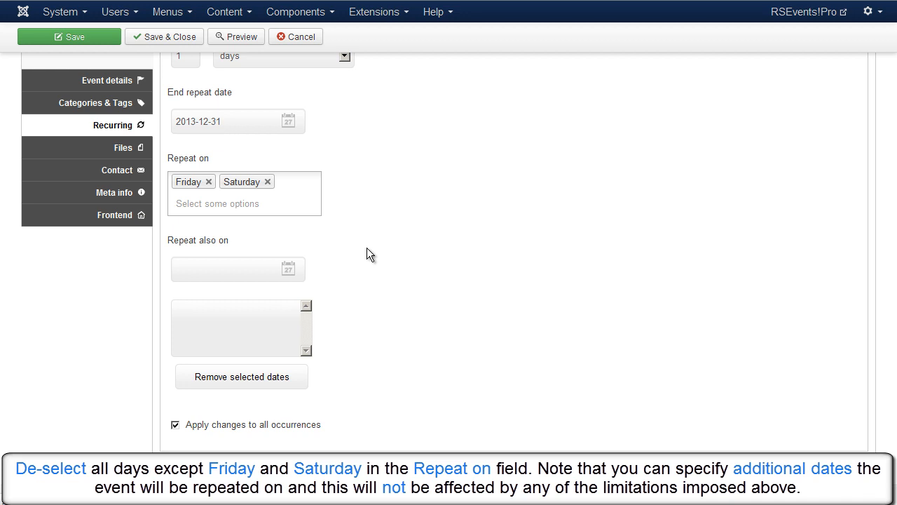
{"action": "mouse_move", "coordinate": [332, 268]}
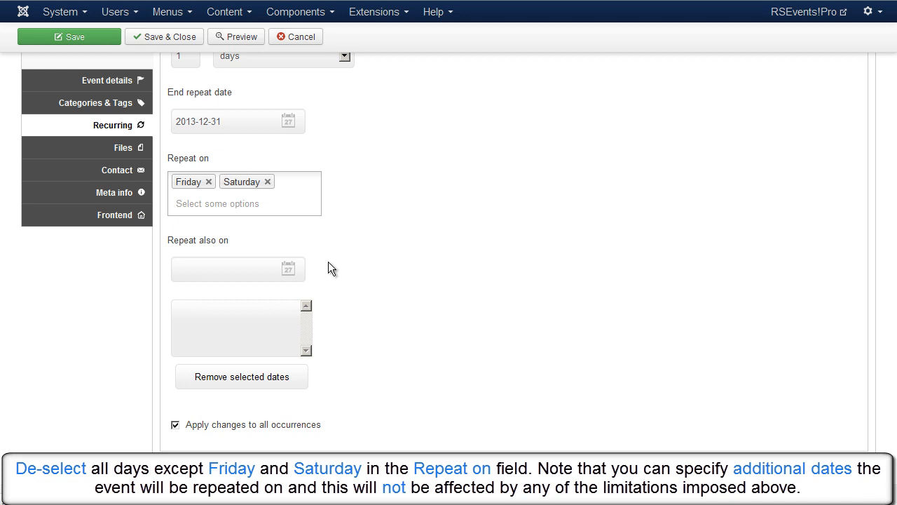
Step: Add December 26, 2013 under Repeat also on and select that entry
{"action": "left_click", "coordinate": [288, 268]}
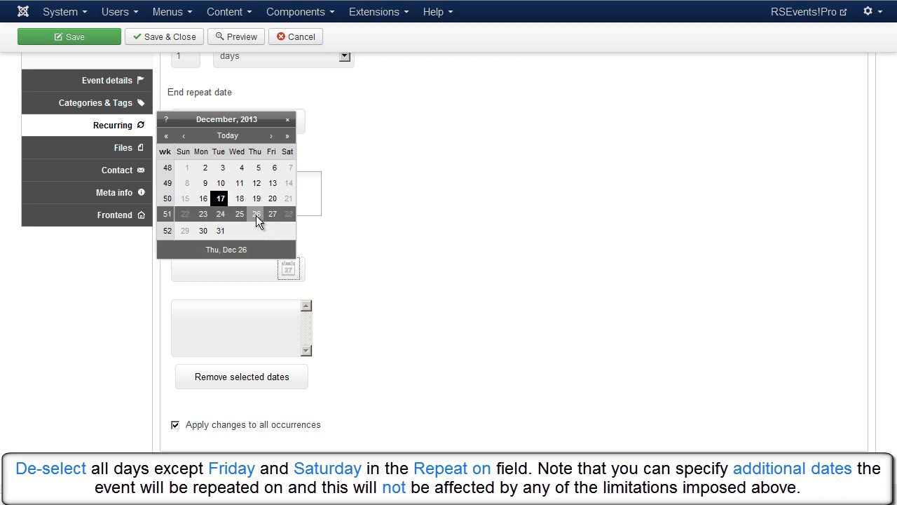
{"action": "left_click", "coordinate": [256, 214]}
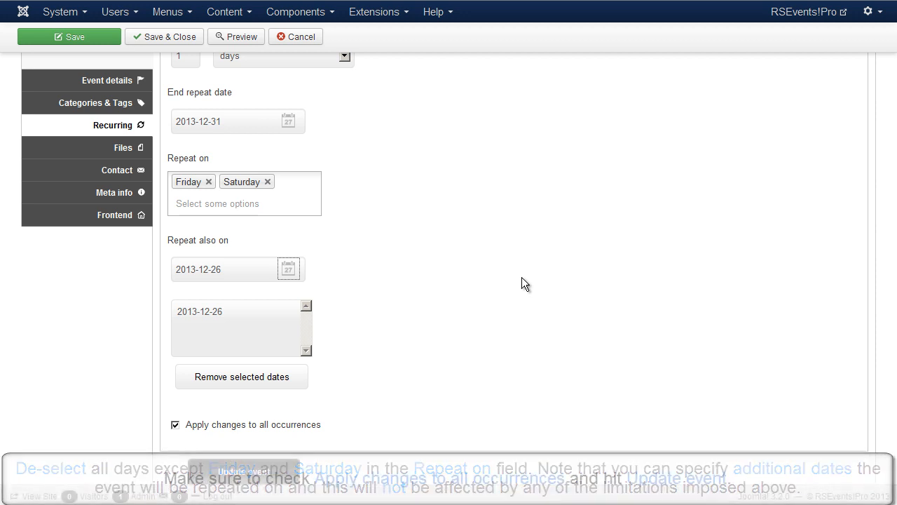
{"action": "scroll", "scroll_direction": "down", "scroll_amount": 3}
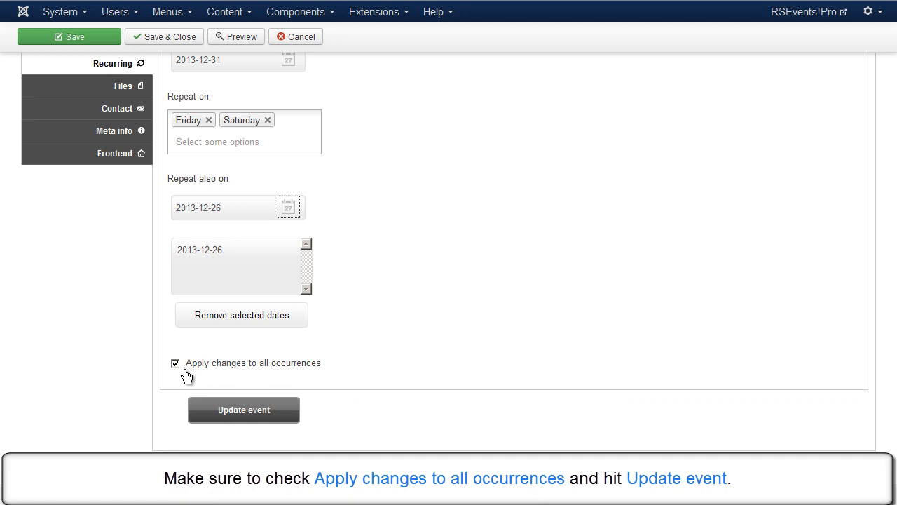
{"action": "mouse_move", "coordinate": [305, 375]}
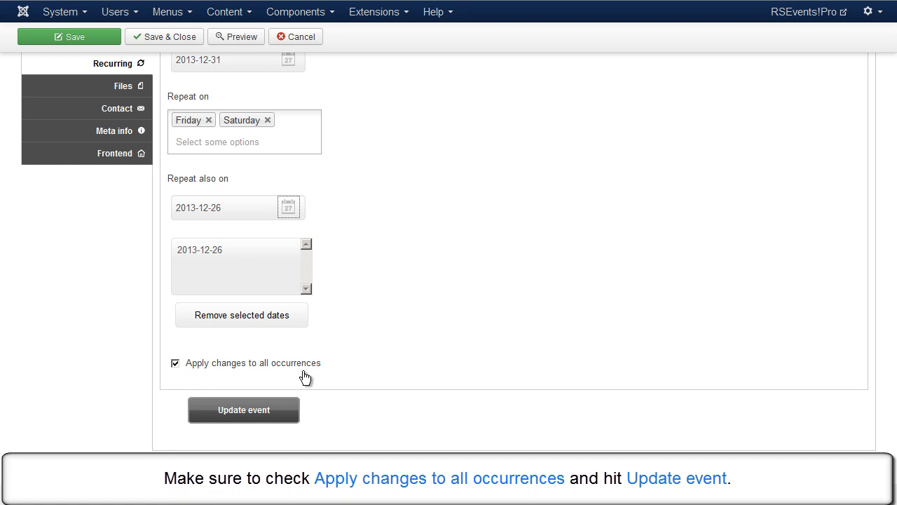
{"action": "left_click", "coordinate": [235, 249]}
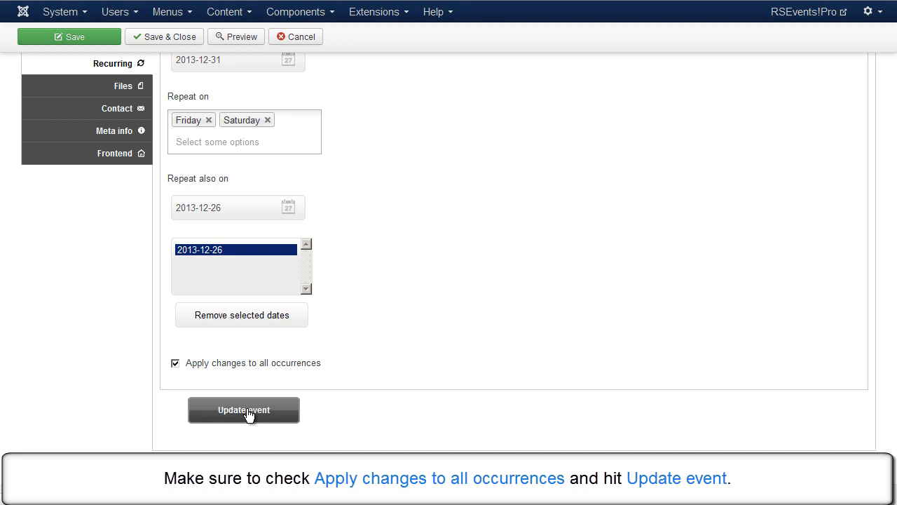
Step: Update the event and review the four occurrences: December 21, 26, 27, 28
{"action": "left_click", "coordinate": [243, 409]}
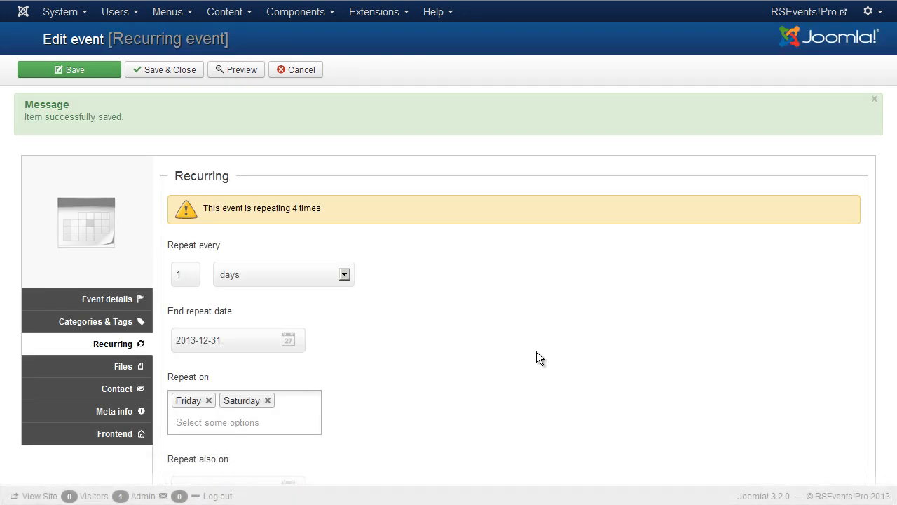
{"action": "scroll", "scroll_direction": "down", "scroll_amount": 3}
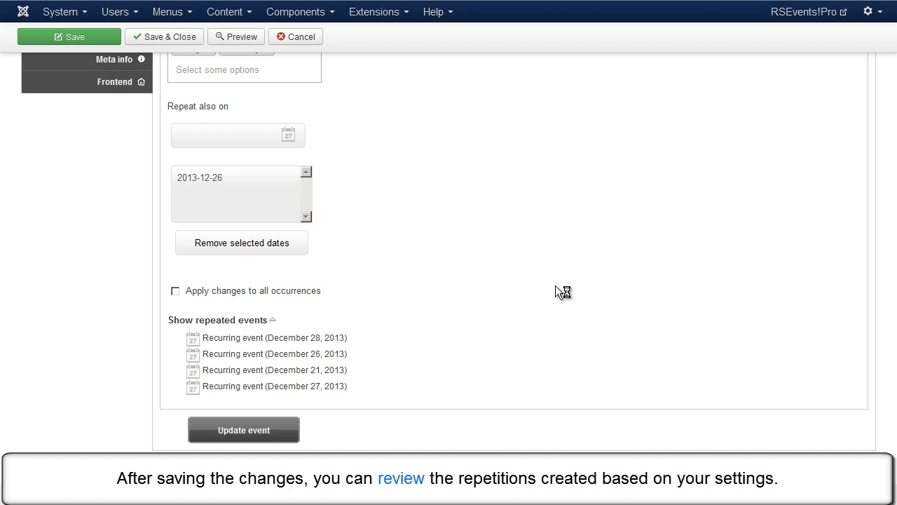
{"action": "mouse_move", "coordinate": [391, 391]}
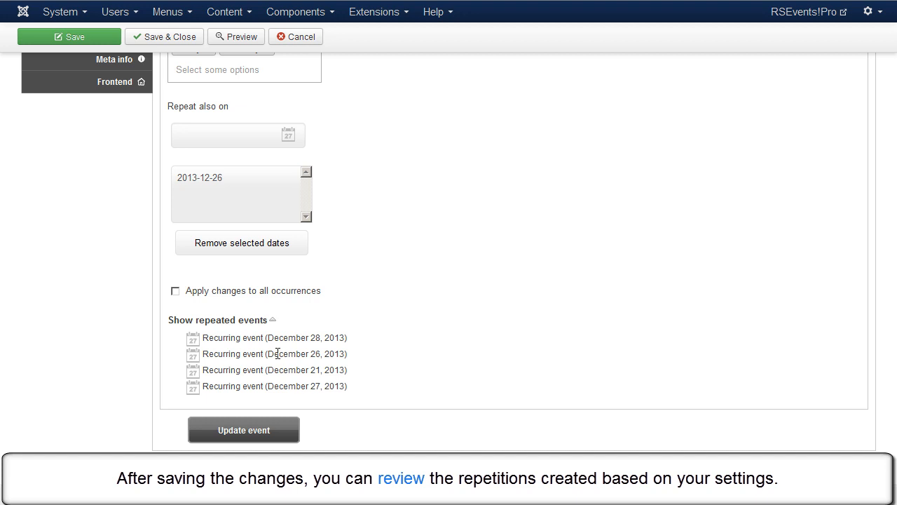
{"action": "mouse_move", "coordinate": [277, 388]}
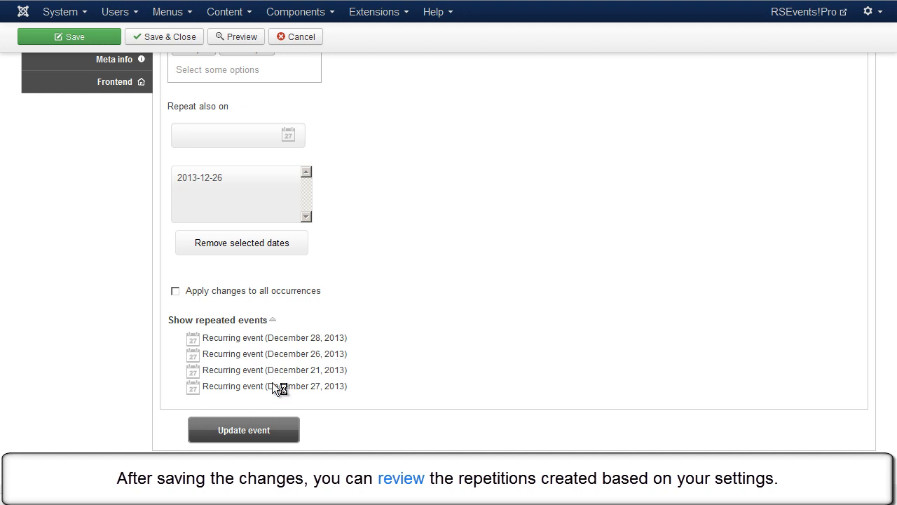
{"action": "mouse_move", "coordinate": [244, 370]}
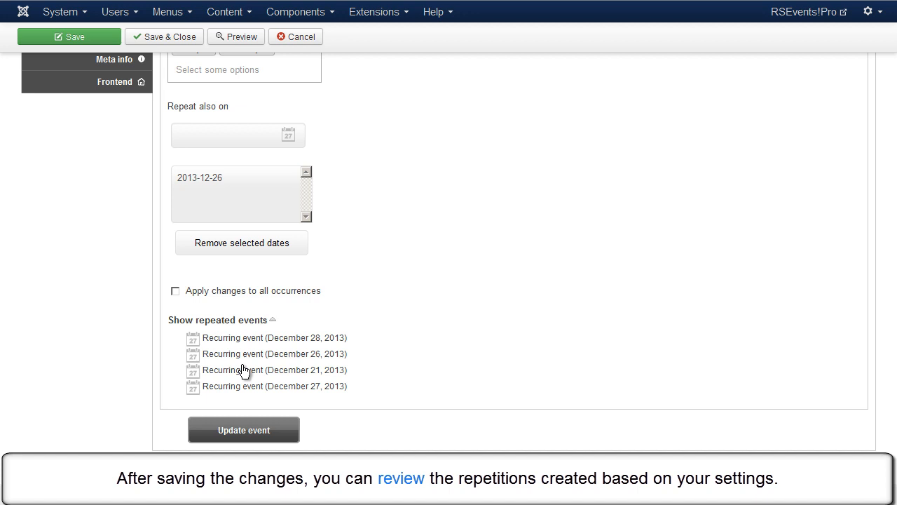
{"action": "mouse_move", "coordinate": [338, 350]}
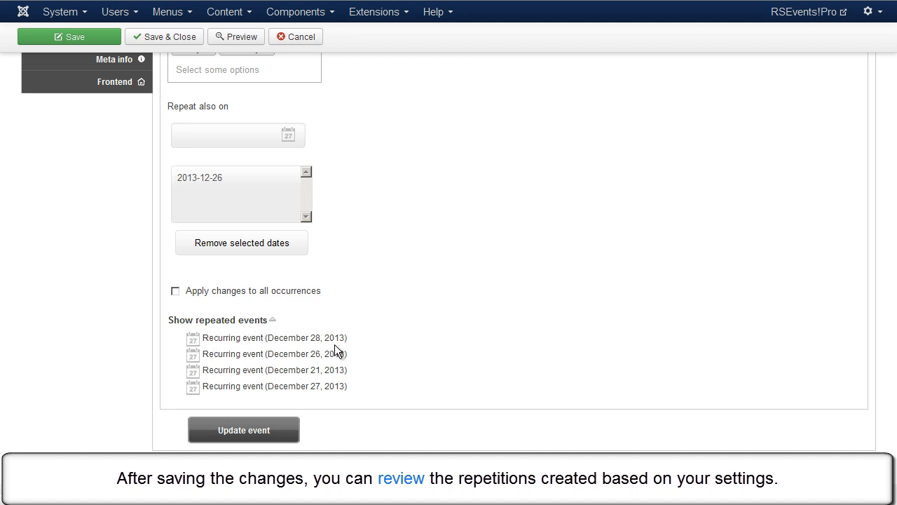
{"action": "scroll", "scroll_direction": "up", "scroll_amount": 3}
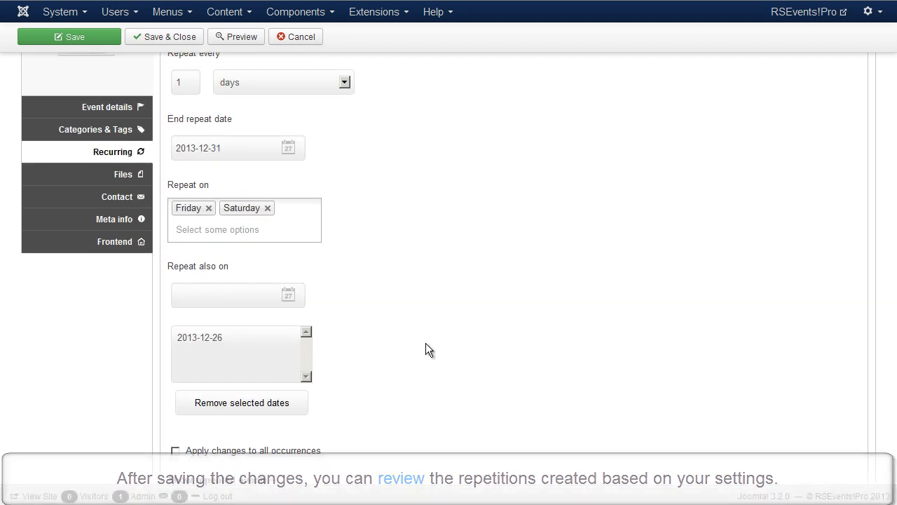
{"action": "left_click", "coordinate": [69, 36]}
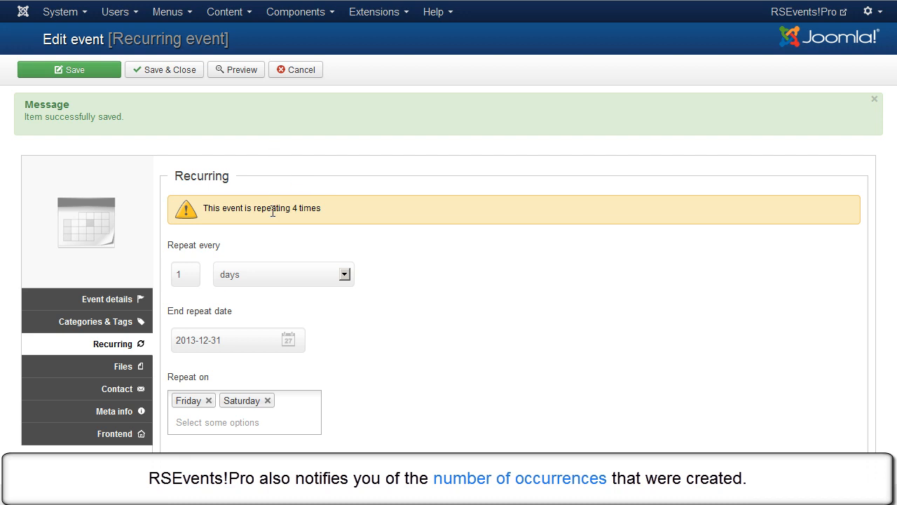
{"action": "triple_click", "coordinate": [261, 208]}
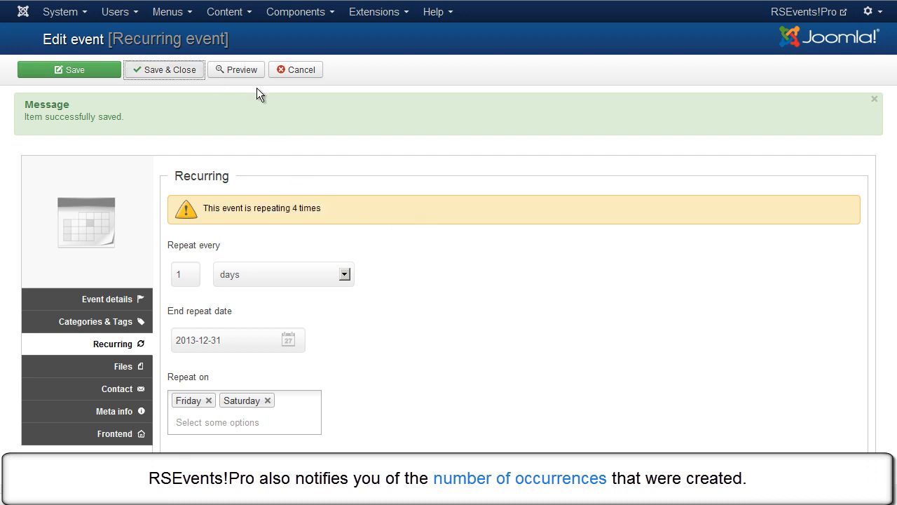
Step: Save & Close and view the December 20 event with its four child occurrences
{"action": "left_click", "coordinate": [163, 69]}
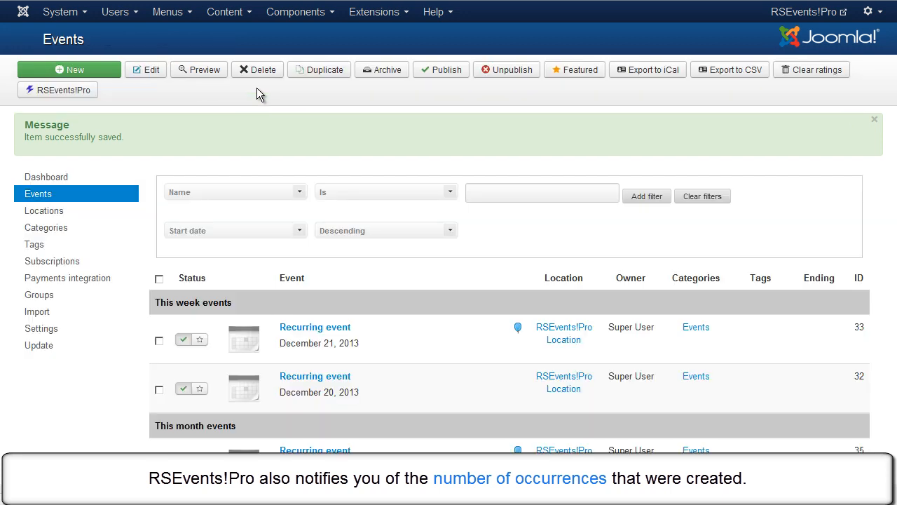
{"action": "mouse_move", "coordinate": [417, 139]}
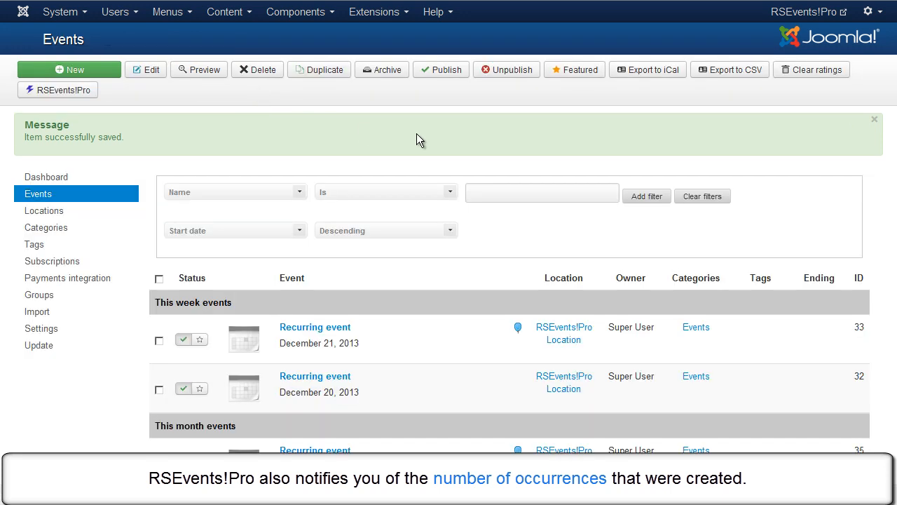
{"action": "scroll", "scroll_direction": "down", "scroll_amount": 3}
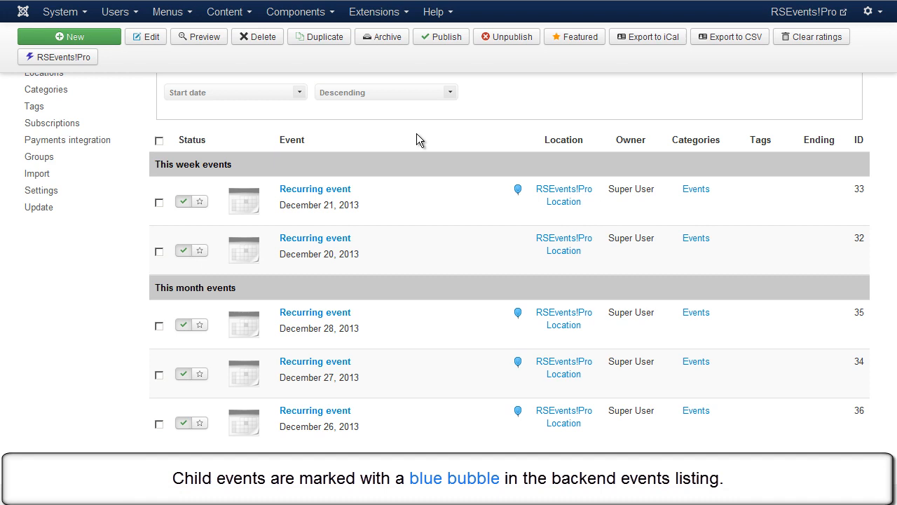
{"action": "mouse_move", "coordinate": [468, 304]}
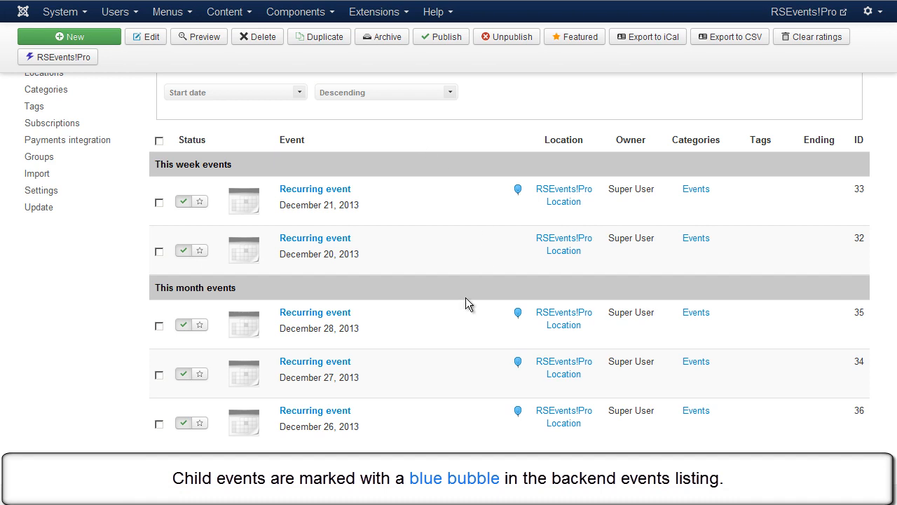
{"action": "mouse_move", "coordinate": [520, 195]}
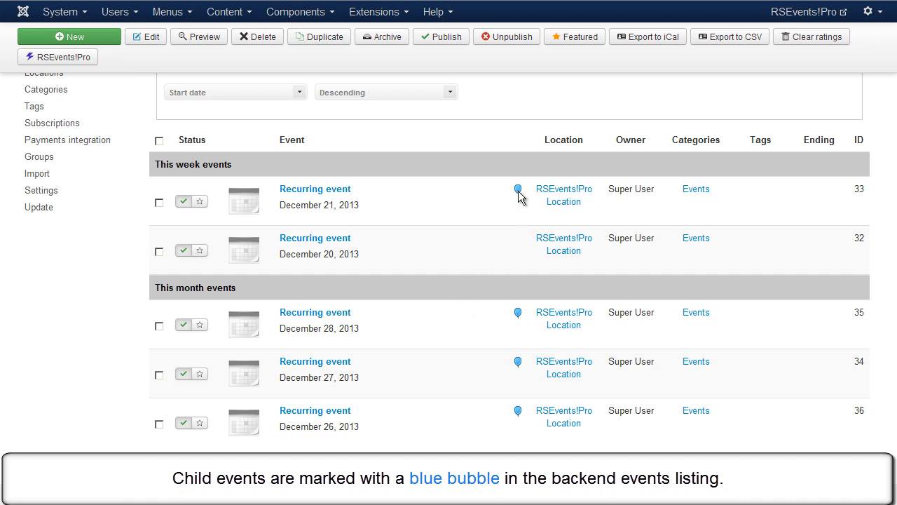